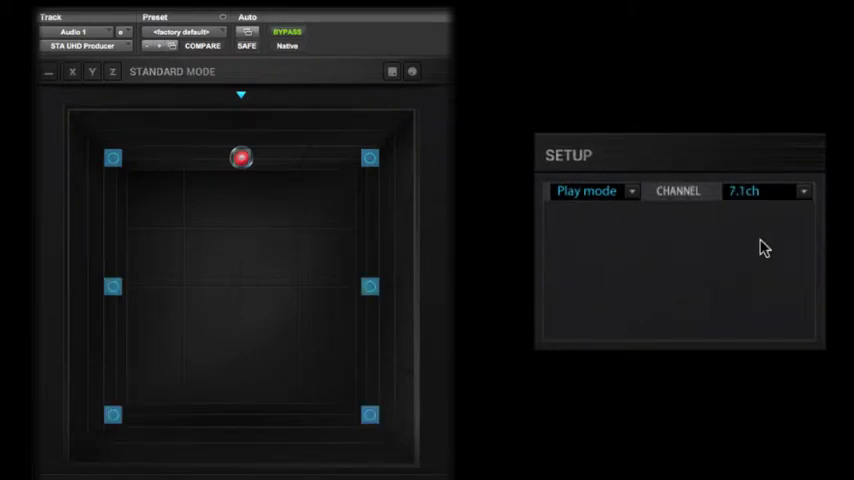
Switch the STA UHD Producer Setup CHANNEL format to 9.1ch.
left_click(765, 191)
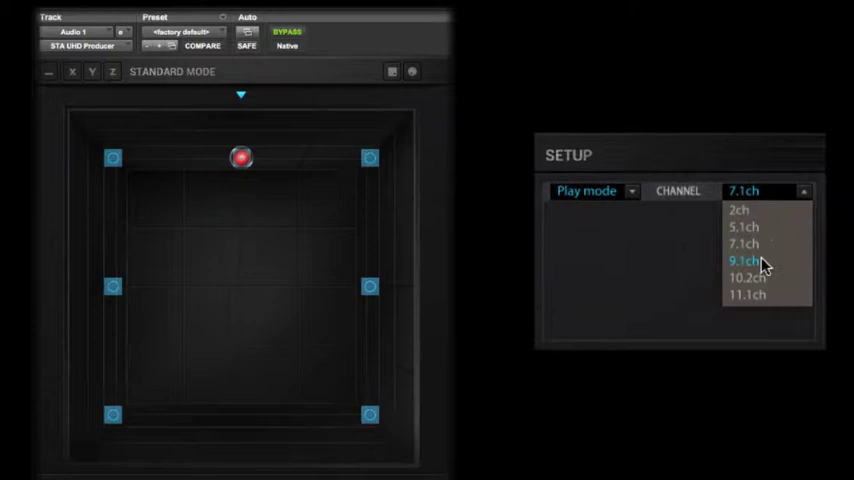
left_click(744, 261)
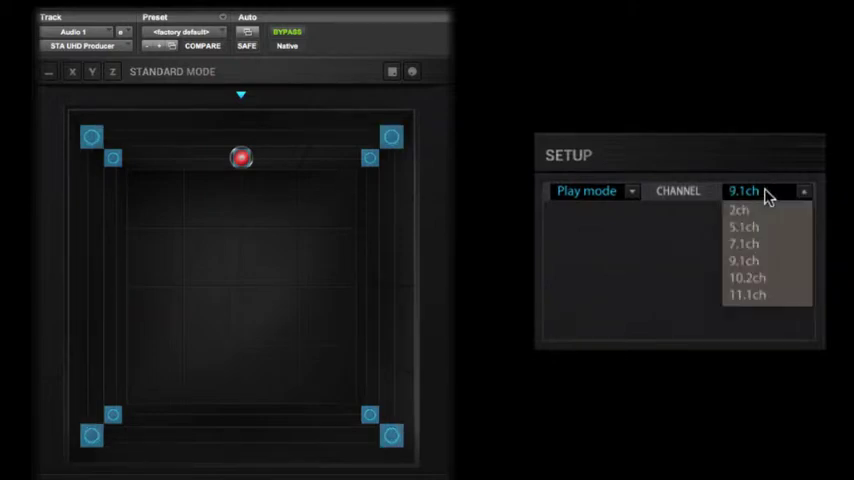
left_click(747, 277)
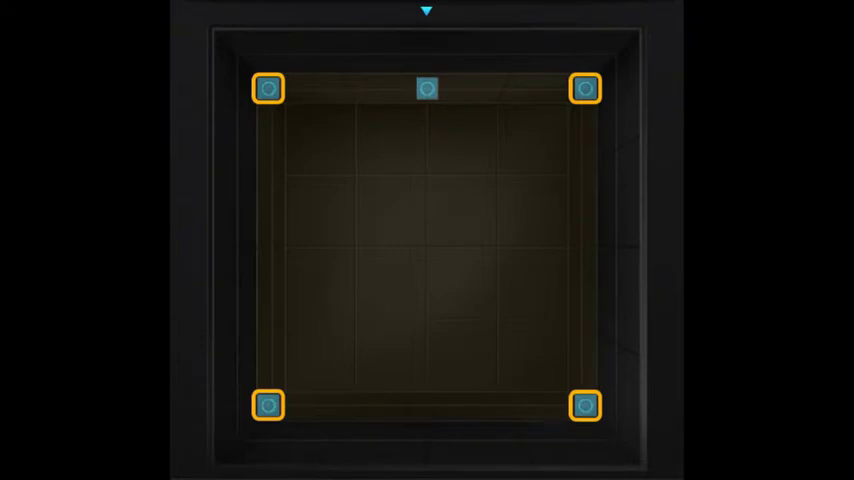
left_click(426, 88)
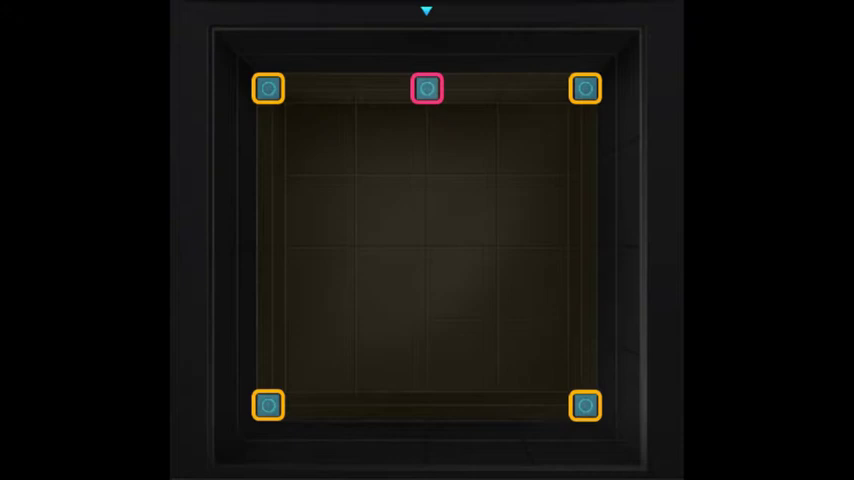
left_click(427, 89)
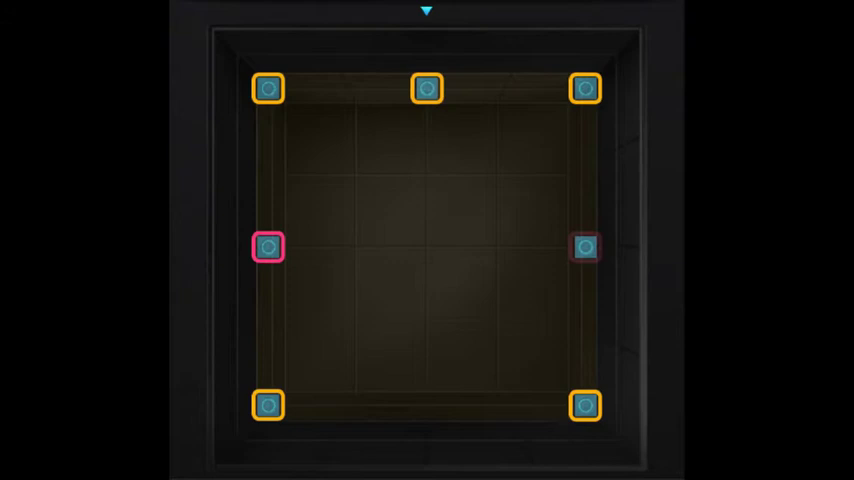
left_click(585, 247)
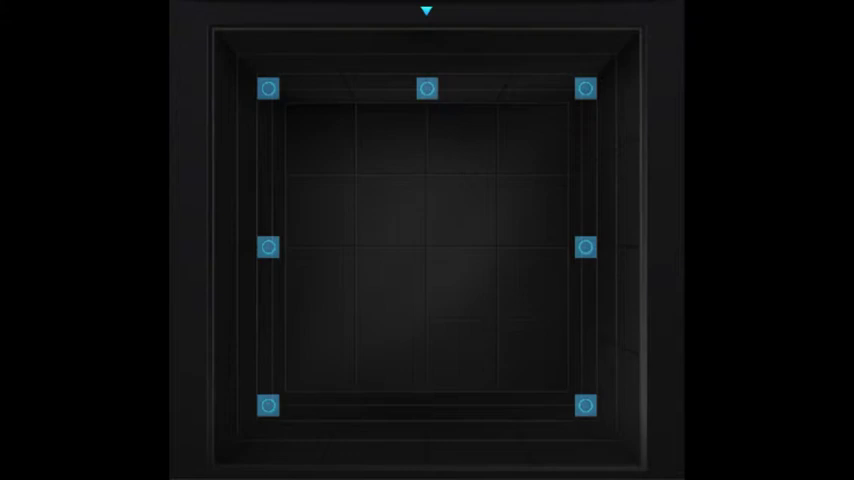
Drag the red sound source around the panner field, finishing near the lower right.
left_click(410, 330)
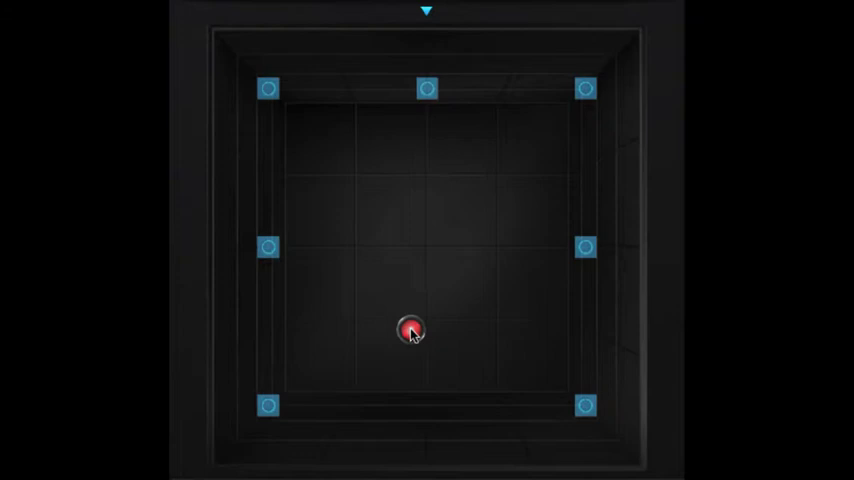
left_click_drag(410, 330, 487, 218)
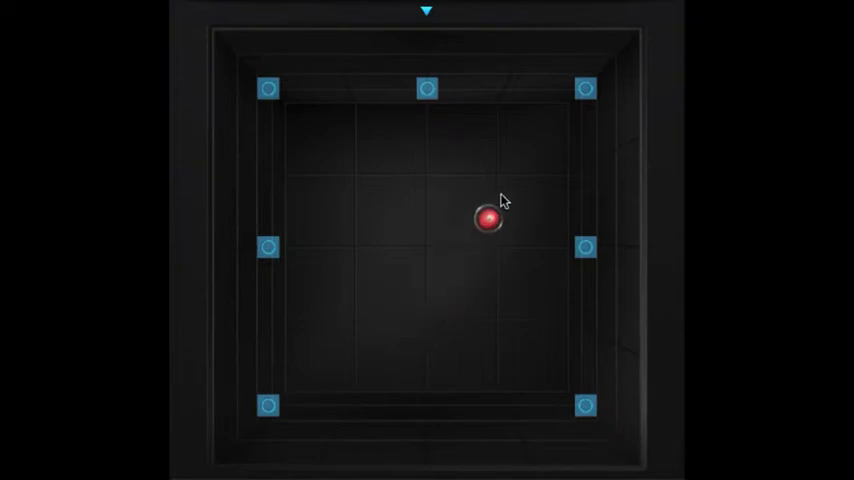
left_click_drag(488, 222, 533, 238)
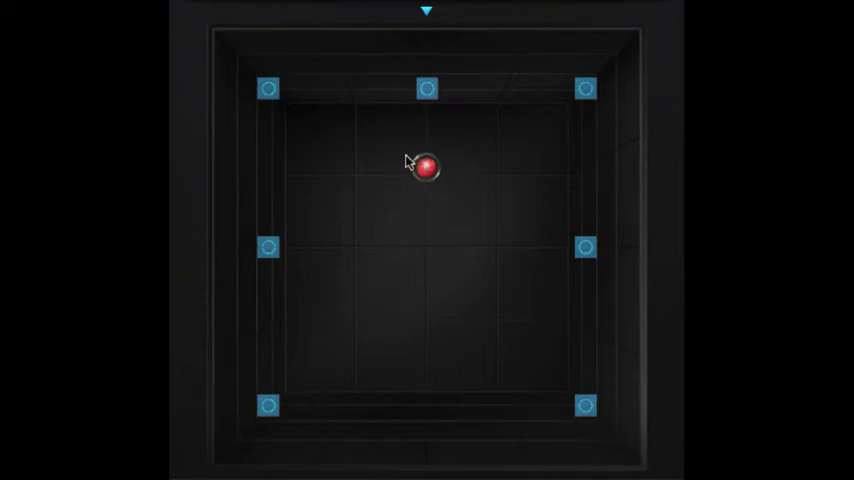
left_click_drag(427, 166, 368, 295)
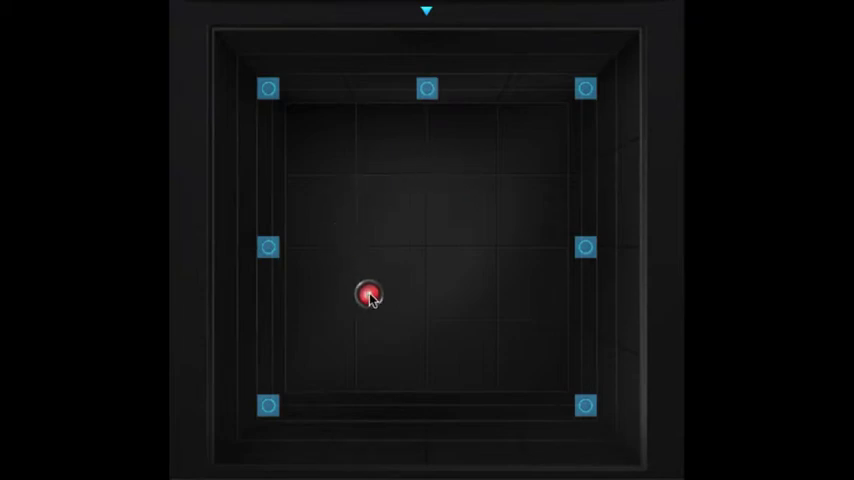
left_click_drag(368, 296, 490, 352)
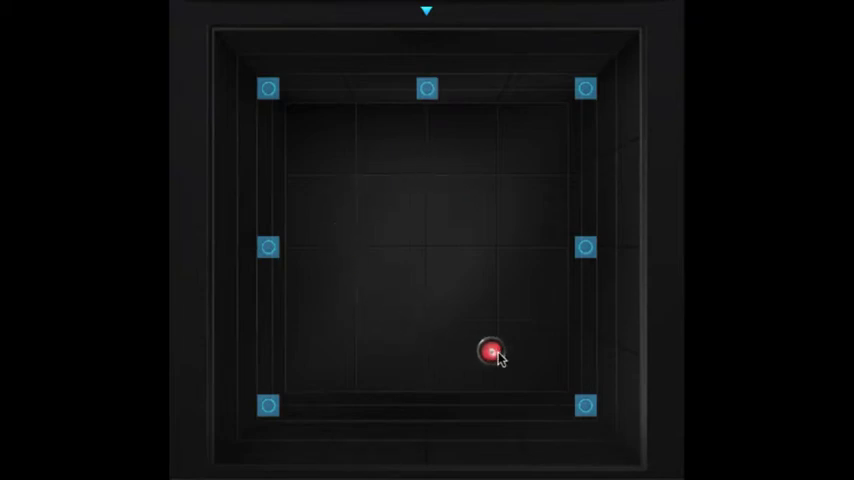
left_click(491, 351)
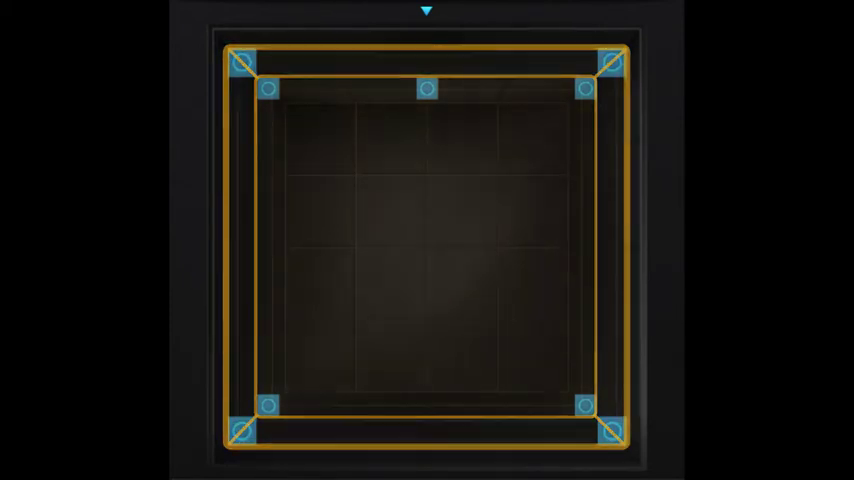
Change the STA UHD Producer CHANNEL format to a larger layout and inspect the new speakers.
left_click(241, 62)
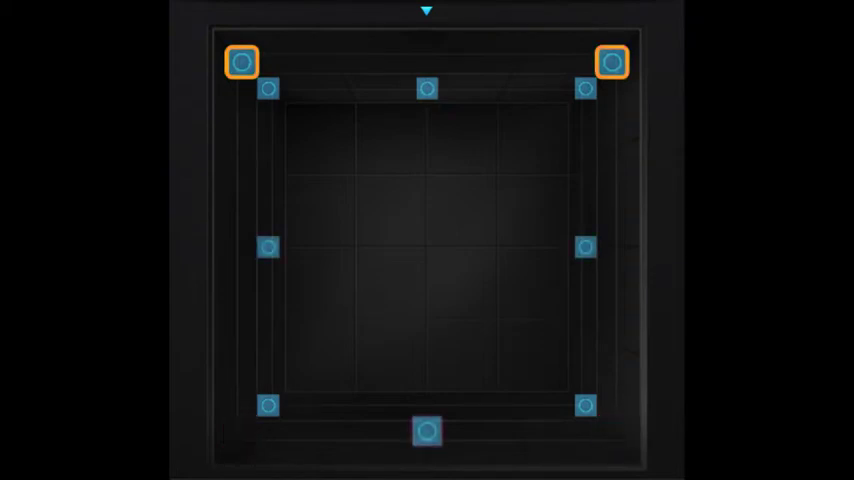
left_click(427, 431)
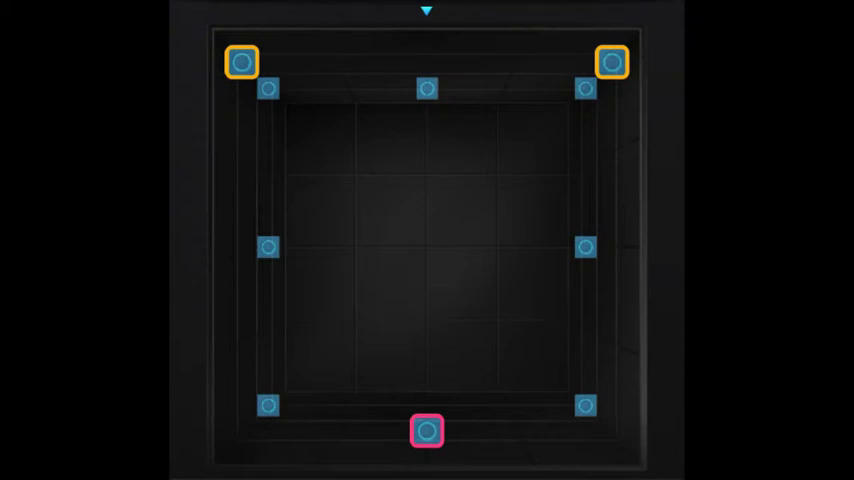
left_click(427, 431)
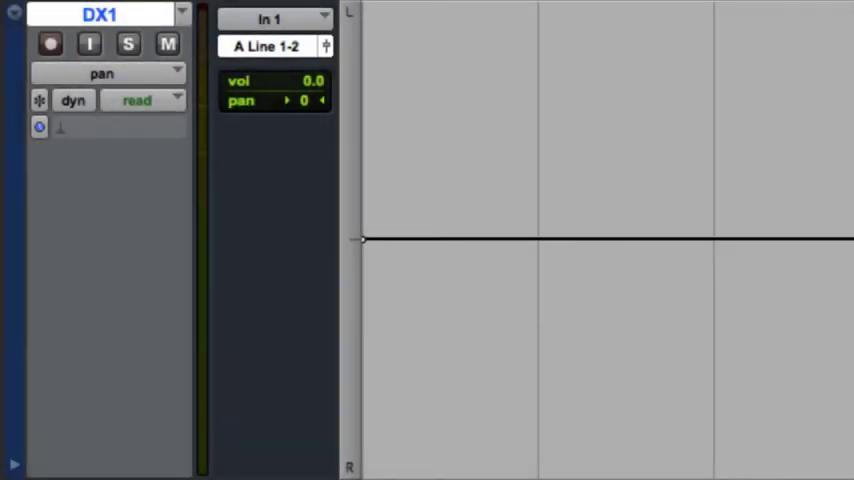
Drag in DX1's pan automation lane, leaving a flat line at centre.
left_click_drag(388, 238, 533, 88)
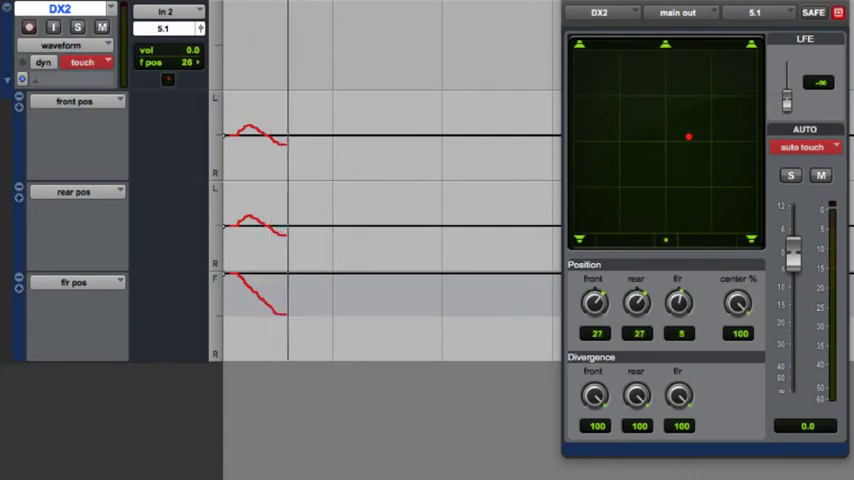
Drag DX2's surround panner puck in touch mode to write front, rear and front/rear automation.
left_click_drag(688, 137, 752, 147)
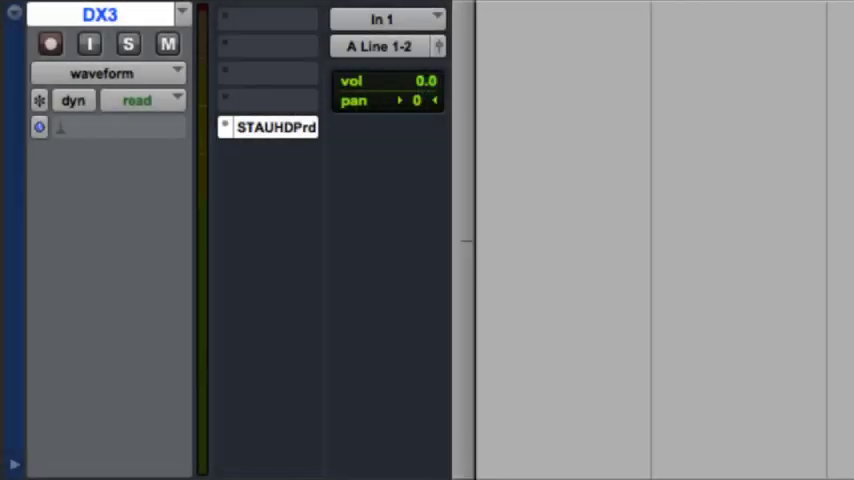
Show an STA UHD Producer parameter (Channel X, Y or Z) in DX3's track view.
left_click(100, 72)
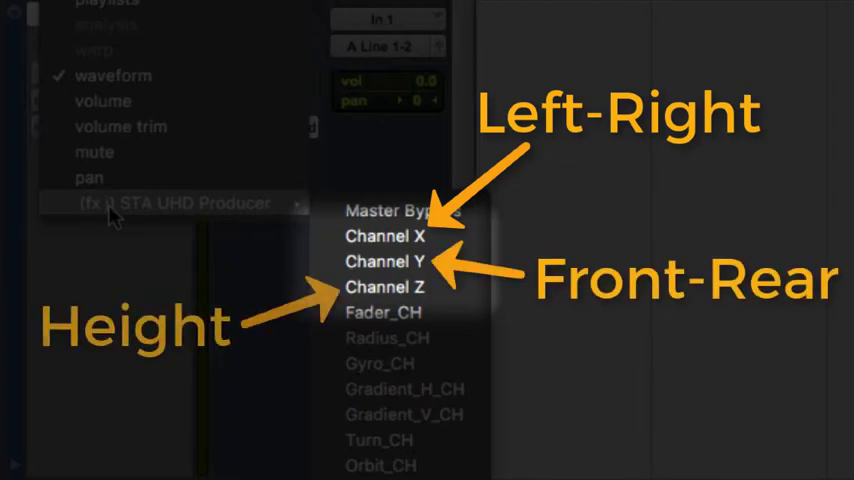
left_click(176, 203)
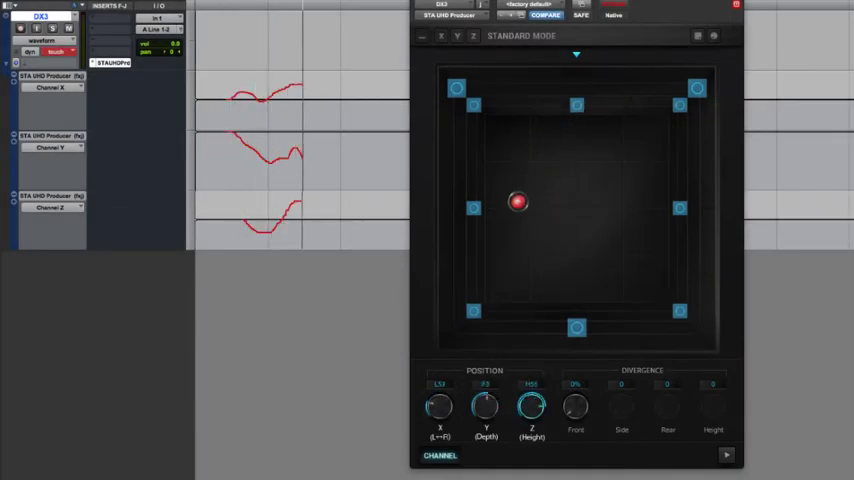
Record X, Y and Z pan automation by pushing the joystick puck to the front edge.
left_click_drag(518, 203, 610, 222)
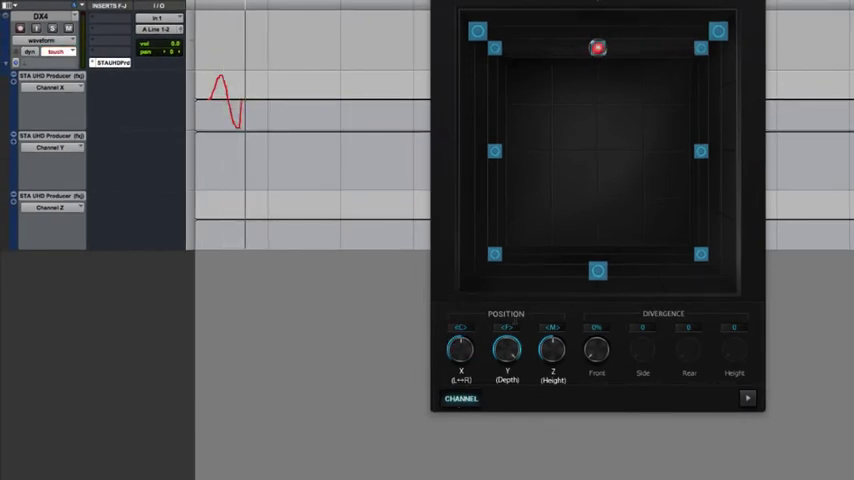
left_click_drag(598, 48, 598, 230)
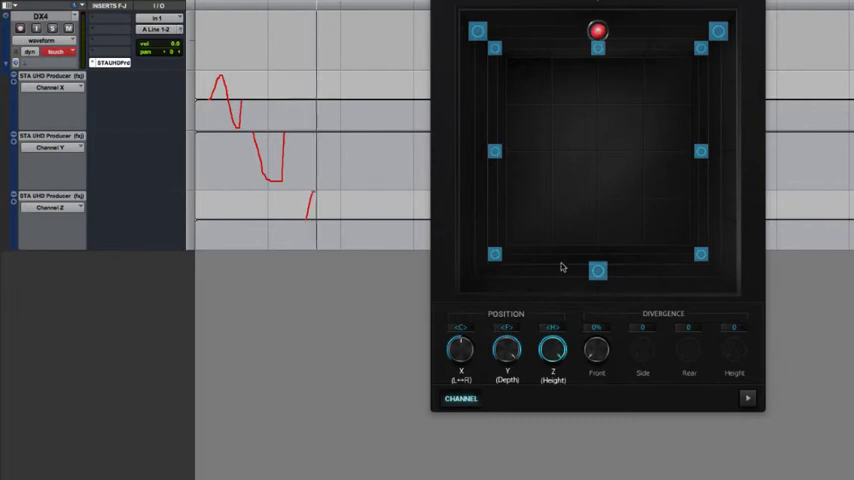
left_click_drag(598, 31, 600, 55)
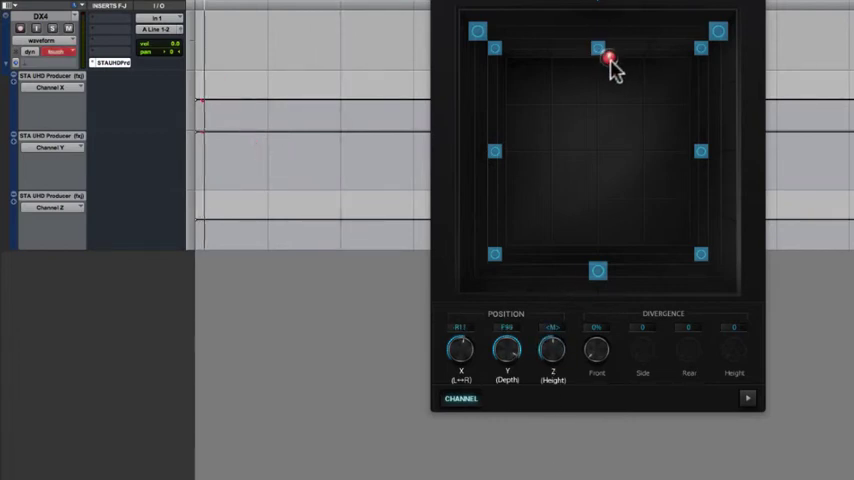
Circle the sound source through right, back, left and front to write X/Y automation.
left_click_drag(598, 56, 650, 159)
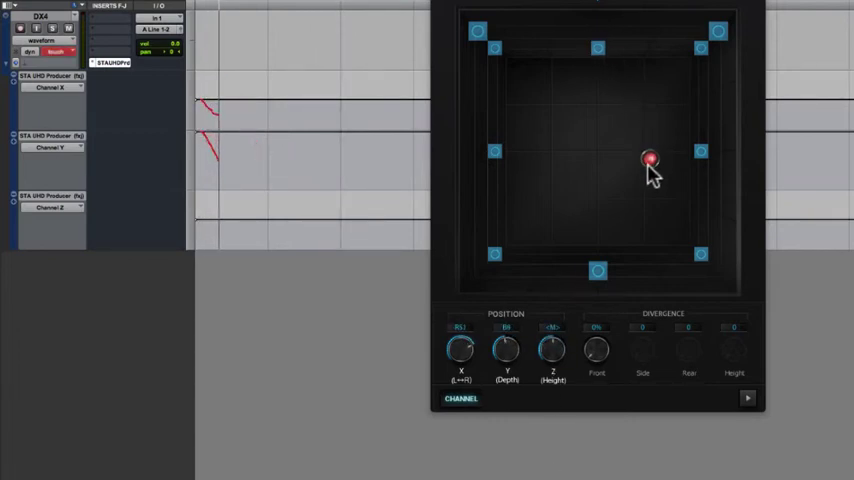
left_click_drag(651, 159, 570, 157)
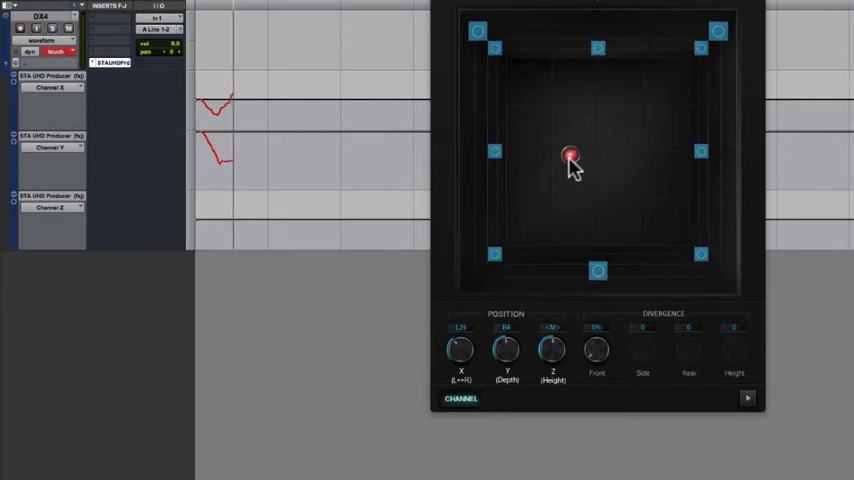
left_click_drag(570, 157, 563, 223)
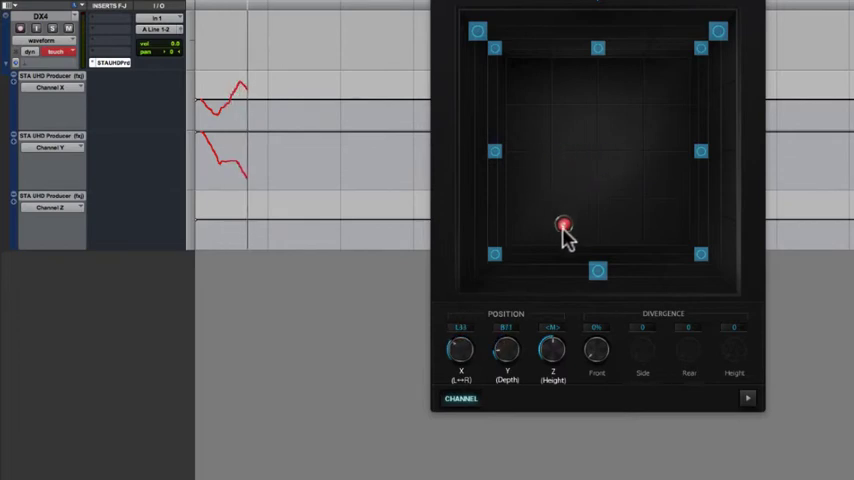
left_click_drag(563, 222, 647, 213)
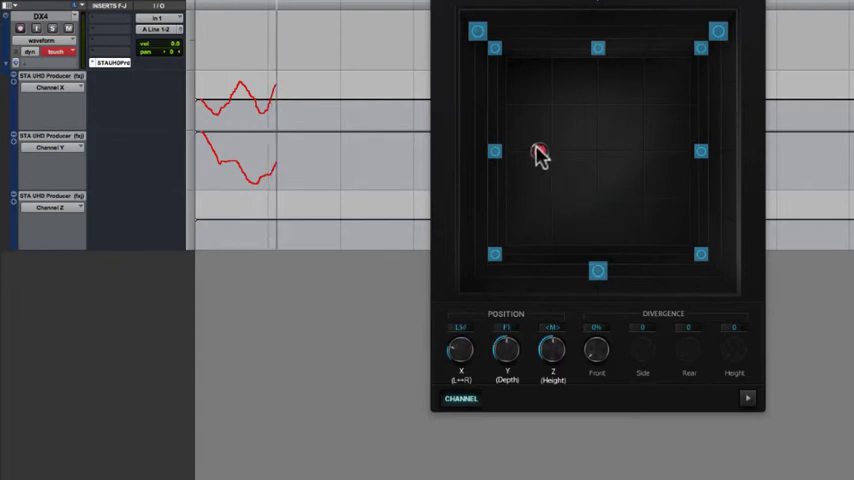
left_click_drag(540, 150, 556, 95)
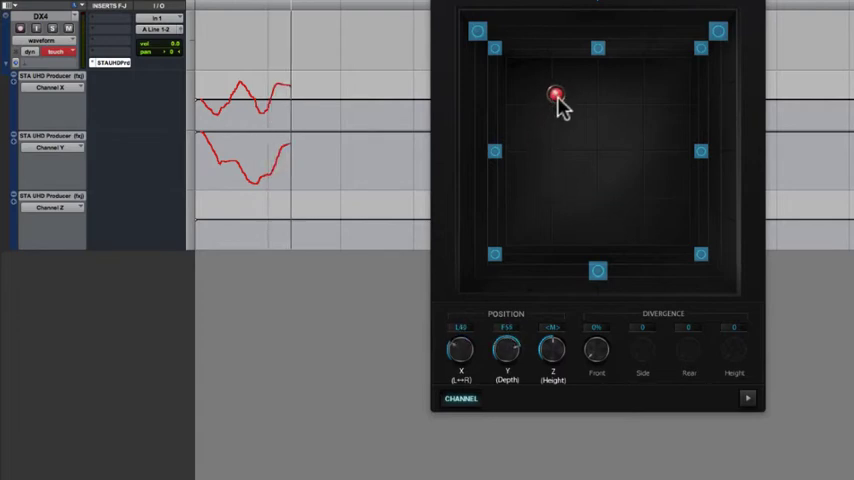
left_click_drag(557, 95, 665, 87)
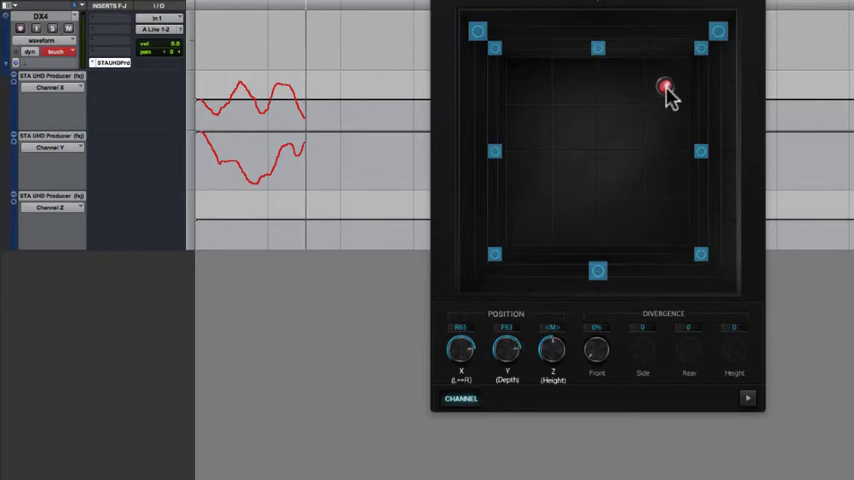
left_click_drag(665, 85, 627, 80)
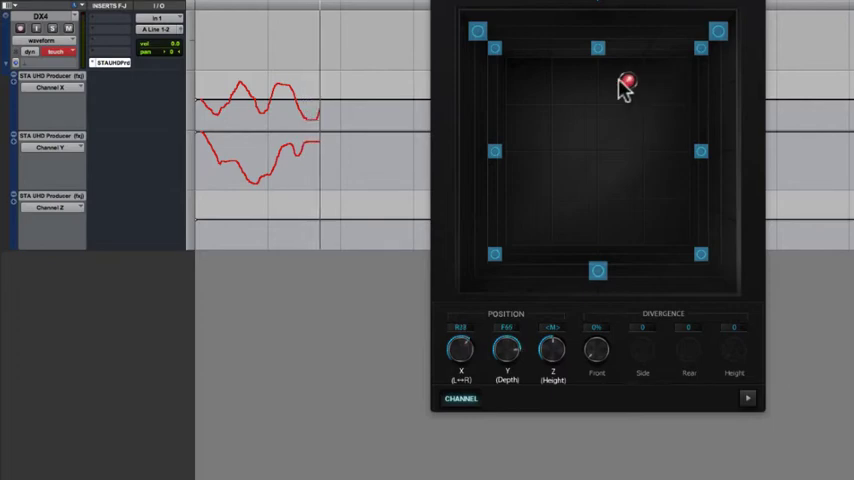
left_click_drag(627, 80, 599, 160)
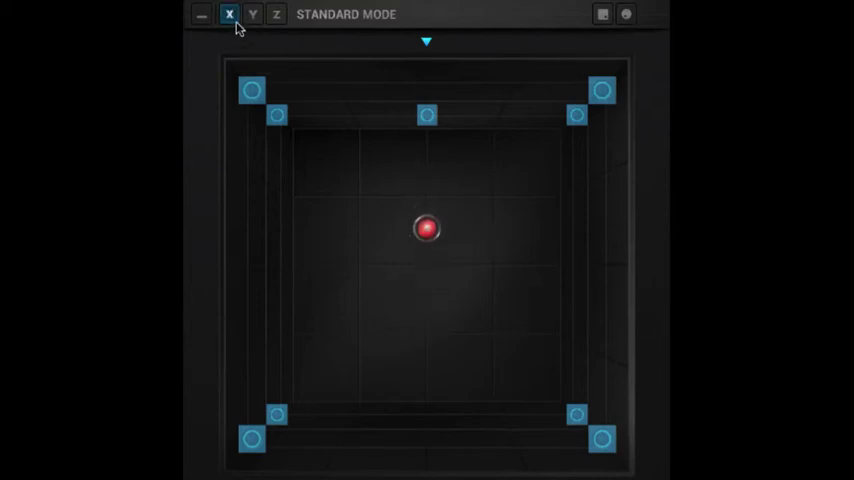
Engage the Y axis lock, test it by dragging left and re-centring, then engage X lock.
left_click(252, 14)
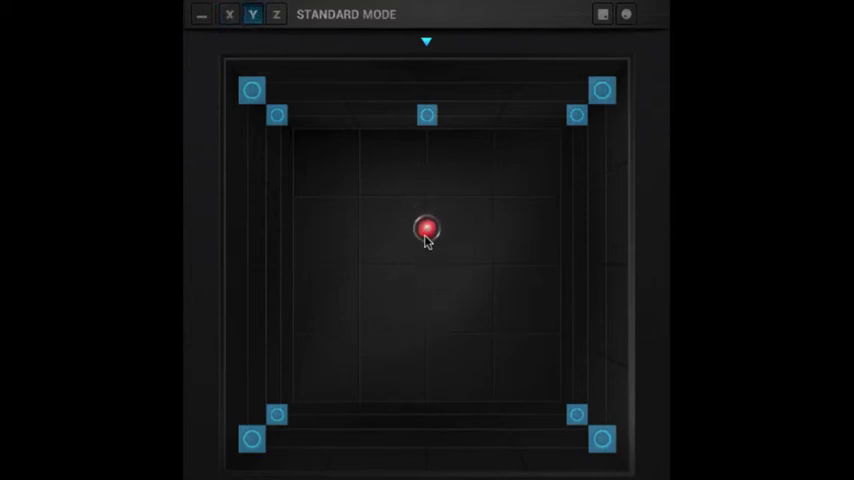
left_click_drag(425, 230, 352, 228)
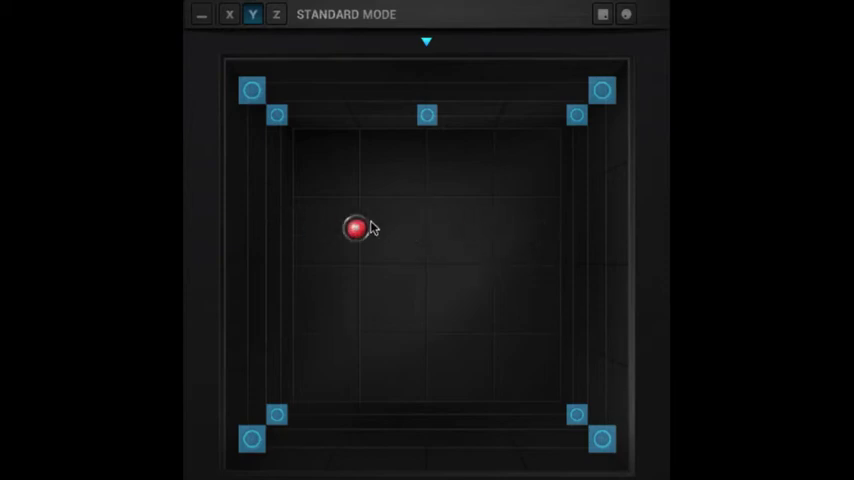
left_click_drag(353, 228, 414, 230)
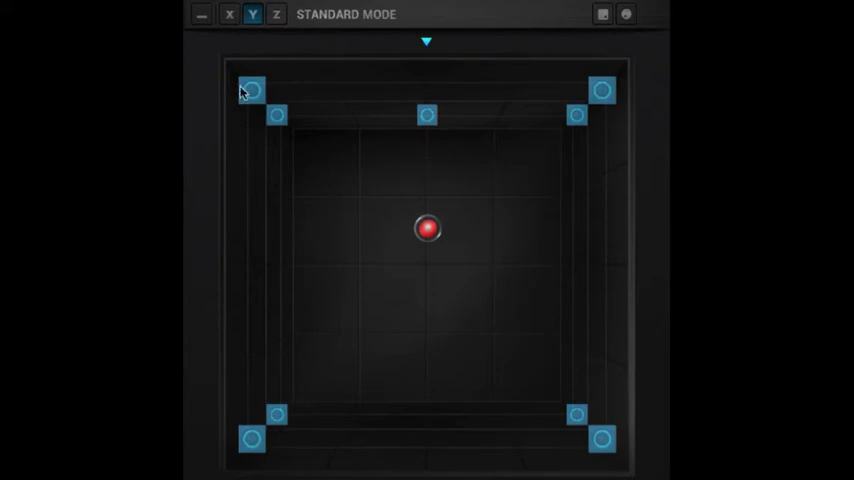
left_click(229, 14)
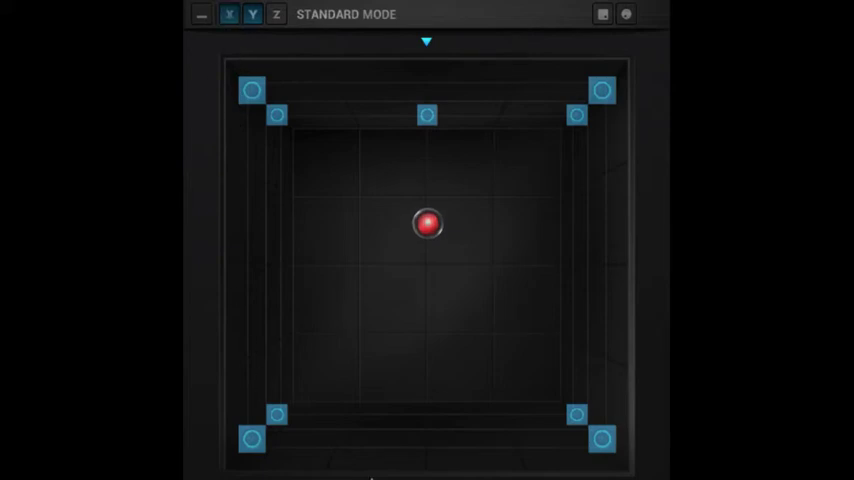
left_click(228, 14)
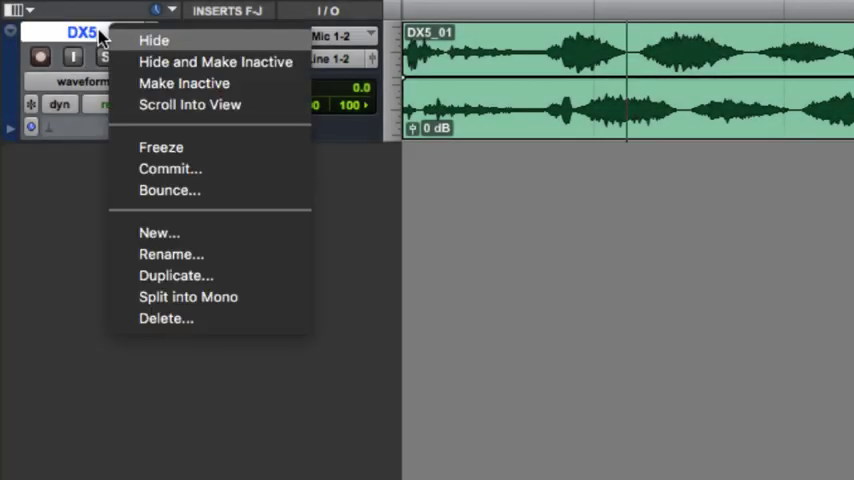
Choose Split into Mono on DX5, creating DX5.L and DX5.R tracks.
left_click(188, 296)
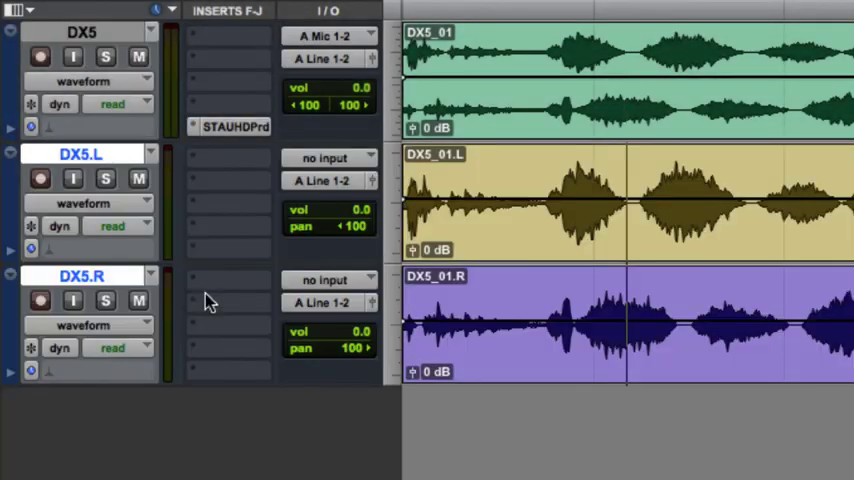